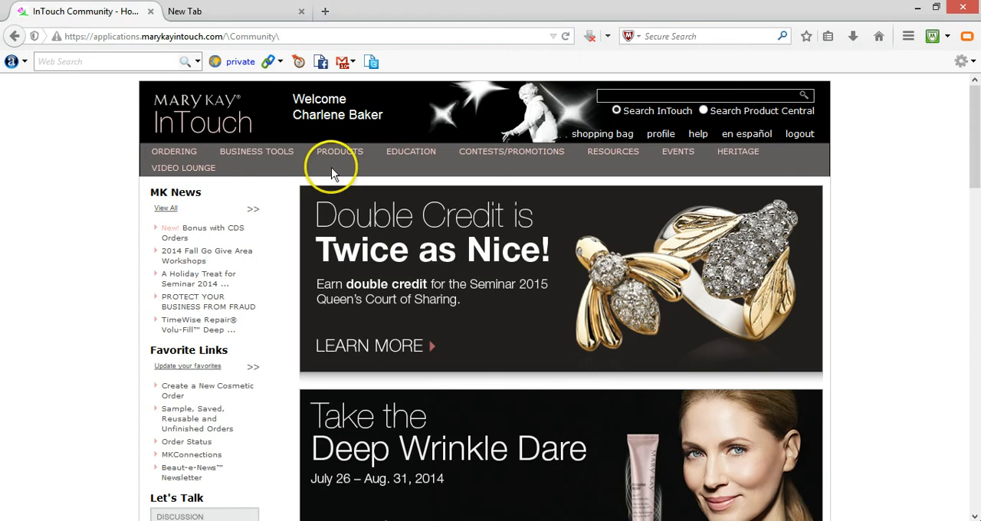
Expand the Business Tools list to show the myCustomers options
click(256, 152)
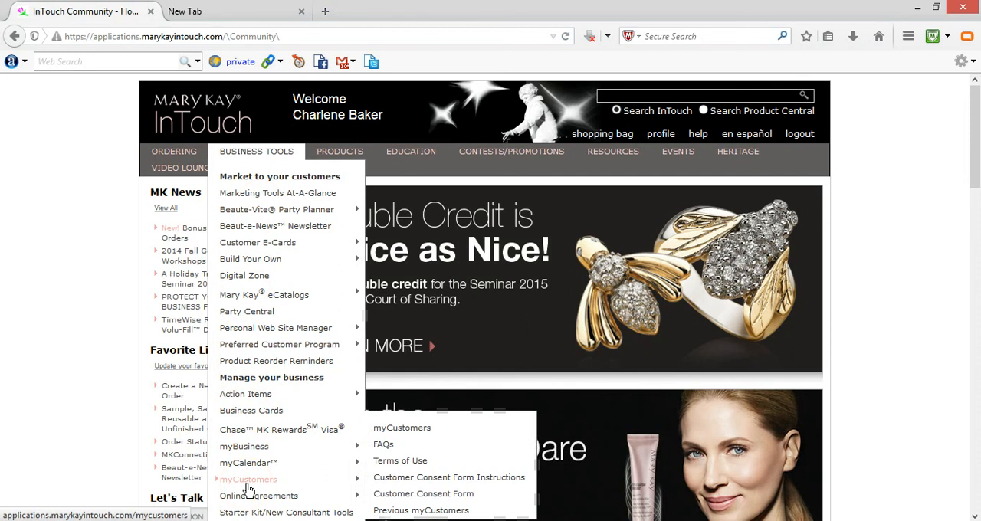
mouse_move(412, 433)
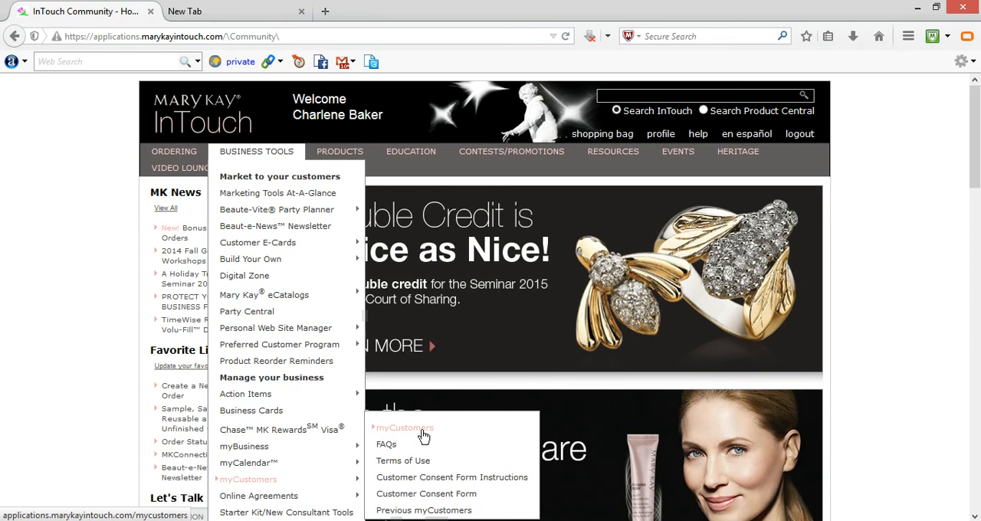
Go to the personal Mary Kay site via the address ordermyskincare.com in a new tab
click(215, 11)
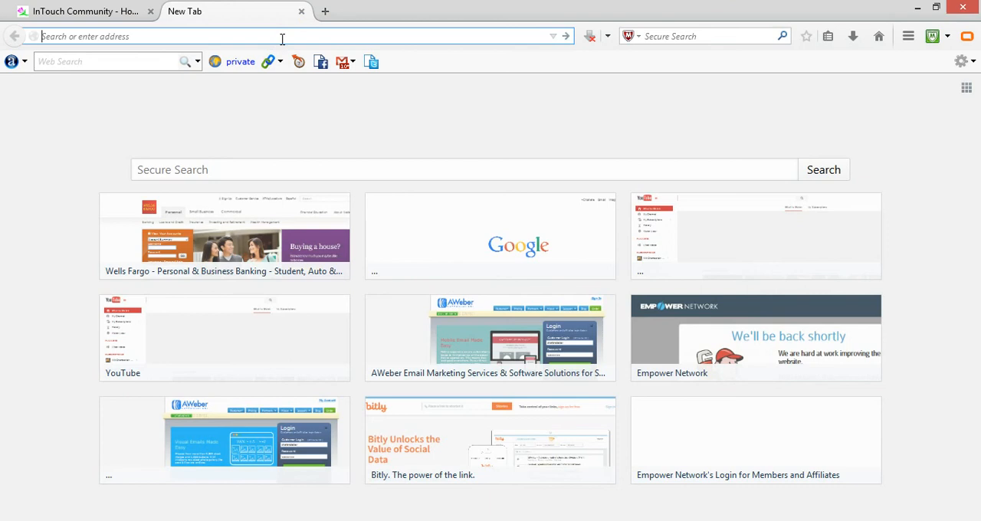
text(ordermyskincare.com)
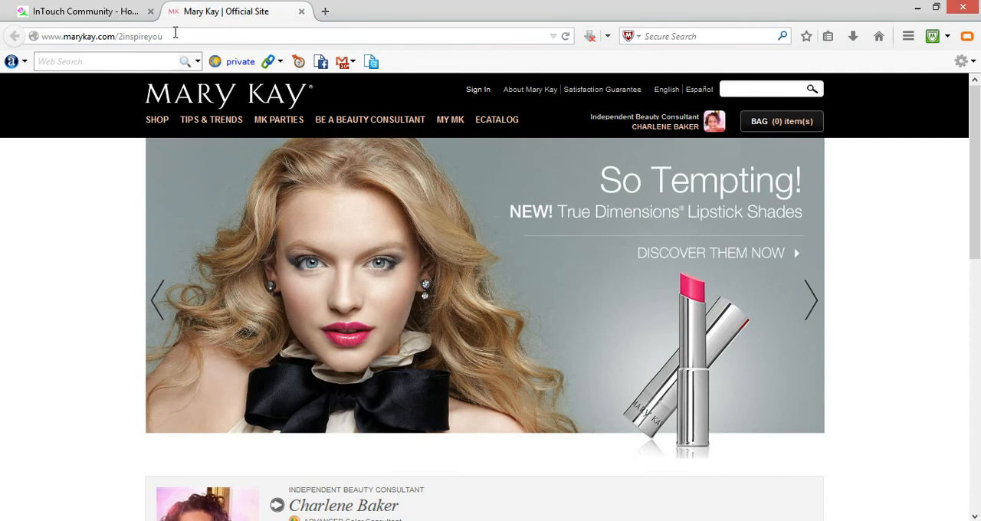
text(orderm)
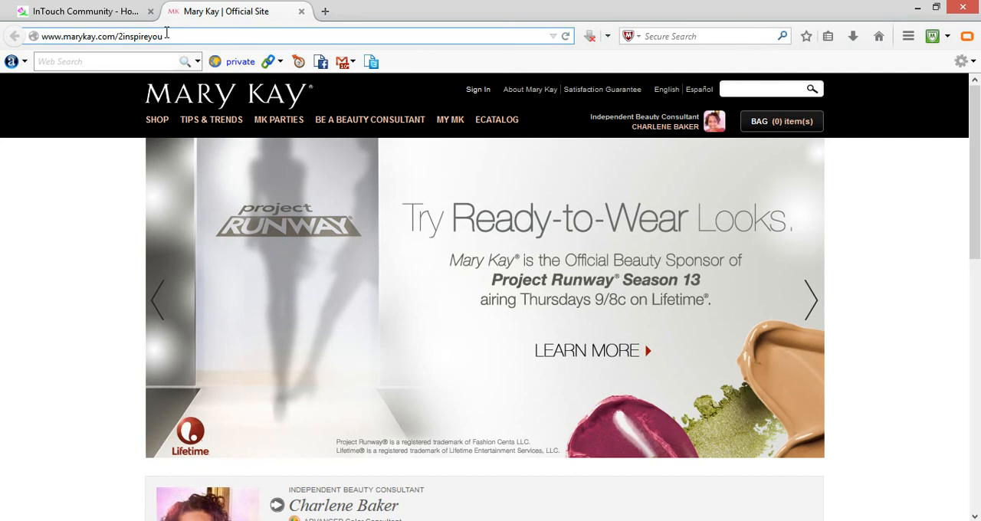
mouse_move(205, 116)
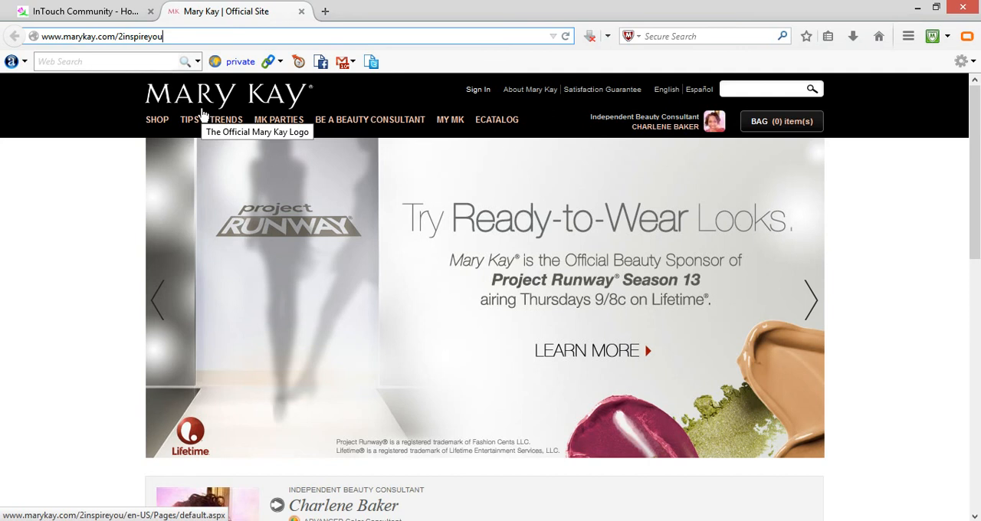
mouse_move(974, 133)
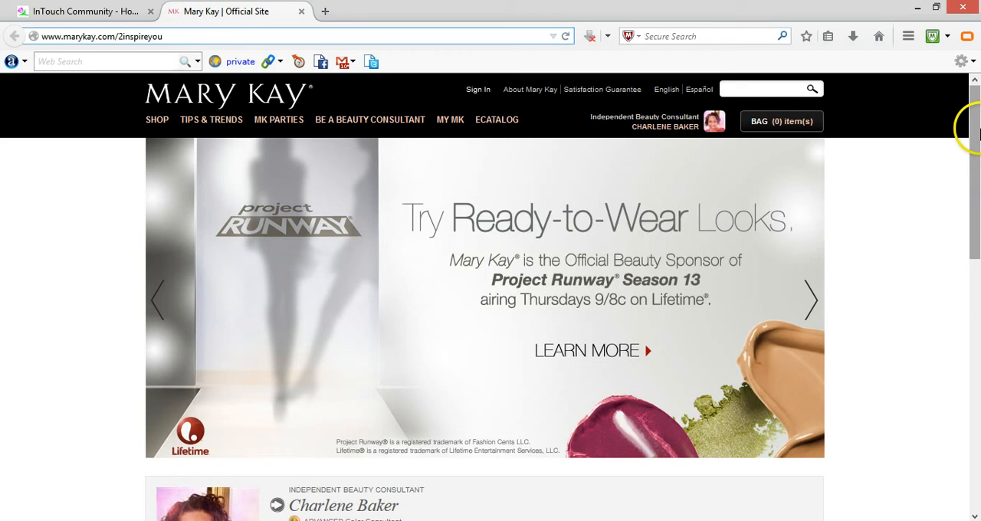
Reach the MyMK sign-in/register page from the footer's Email Signup link and select its address
scroll(down, 3)
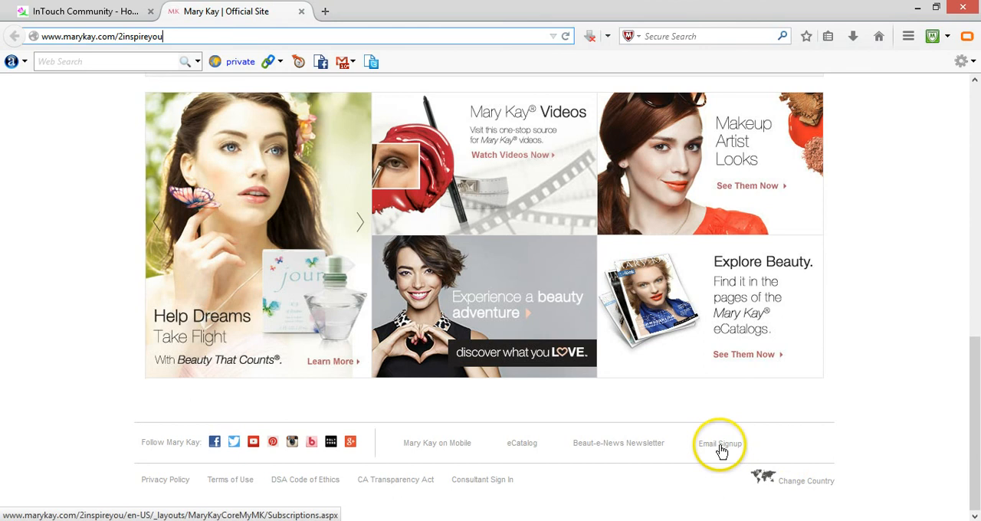
click(720, 443)
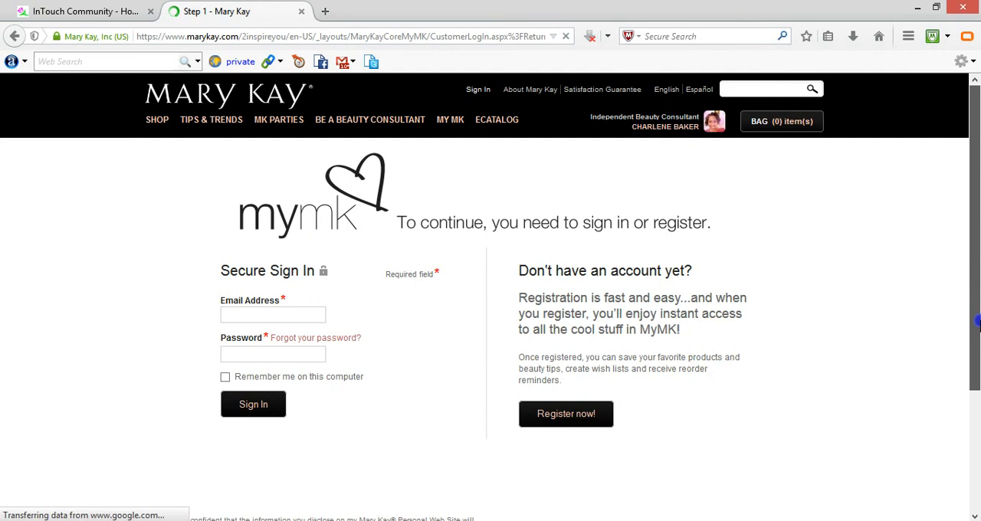
click(337, 37)
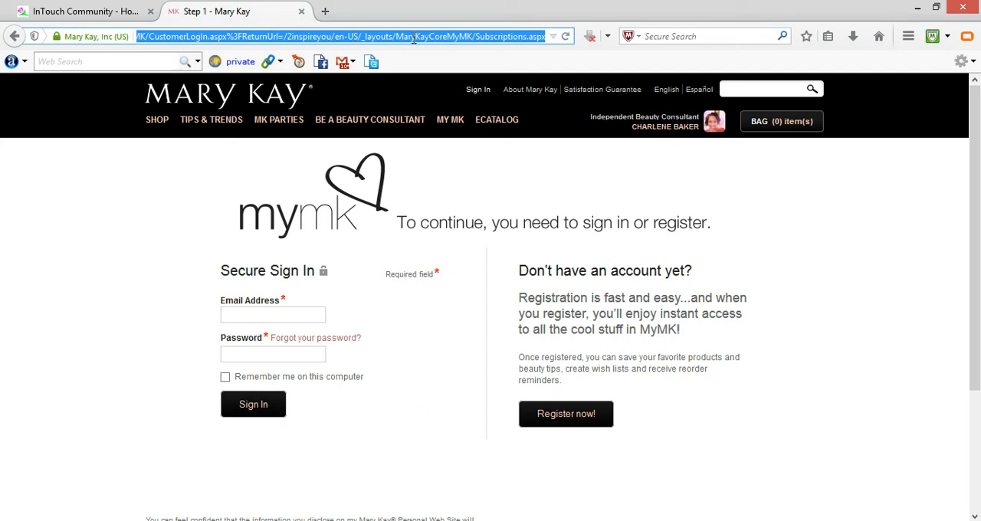
Go to the MyMK registration form, then start a new blank browser tab
click(565, 414)
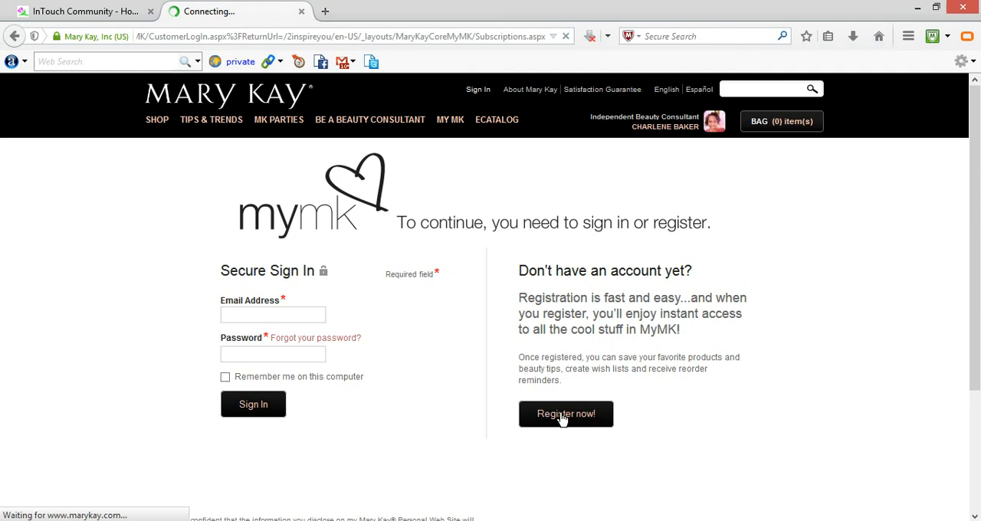
click(566, 414)
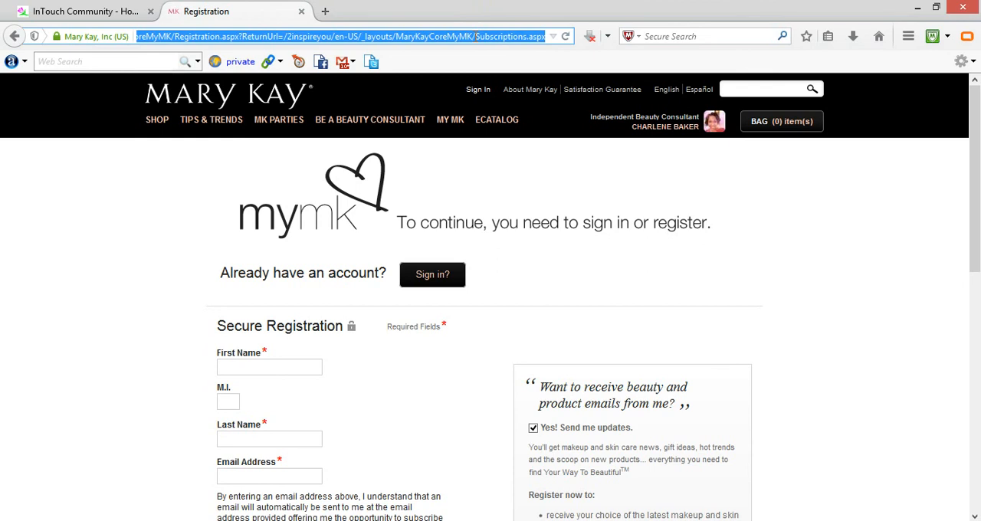
mouse_move(724, 288)
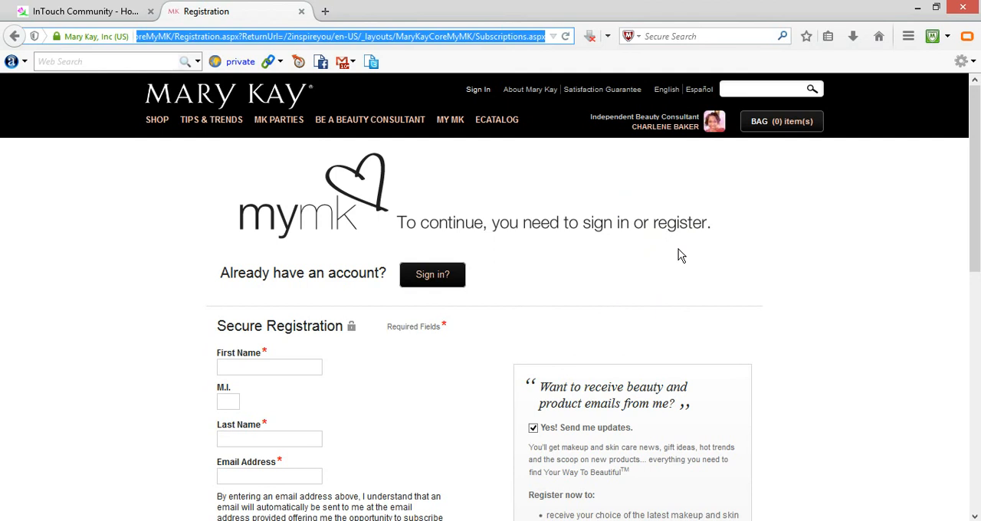
click(343, 11)
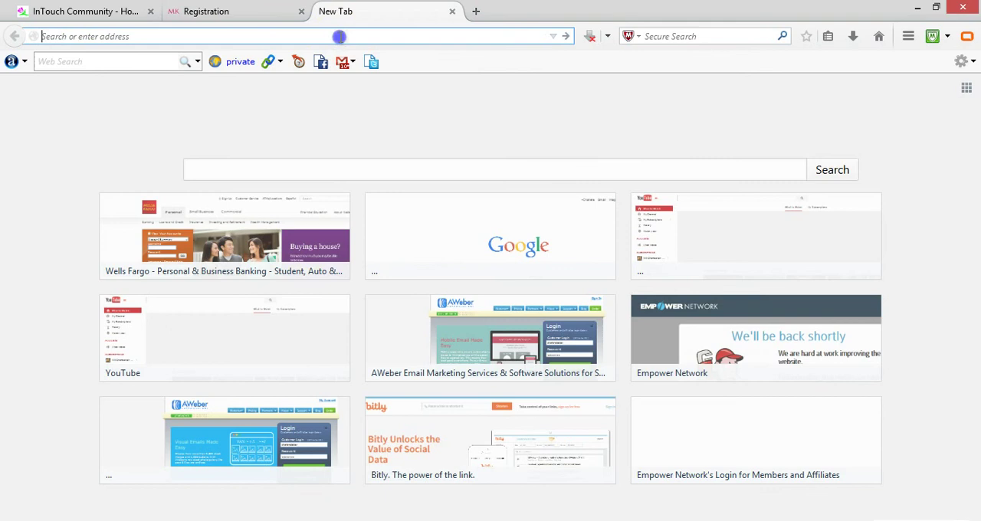
text(https://bitly.com)
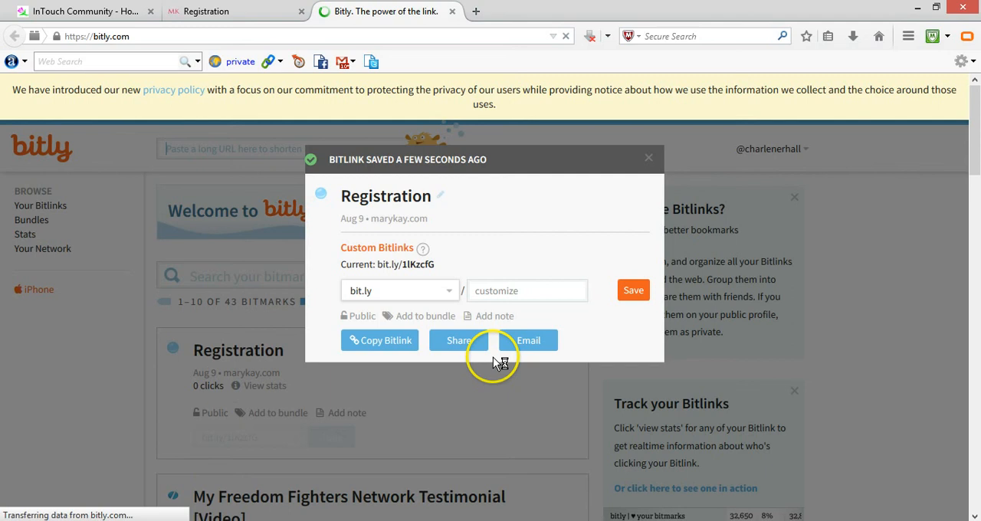
Replace the drafted back-half with registernowfor5off and save the custom Bitlink
text(register)
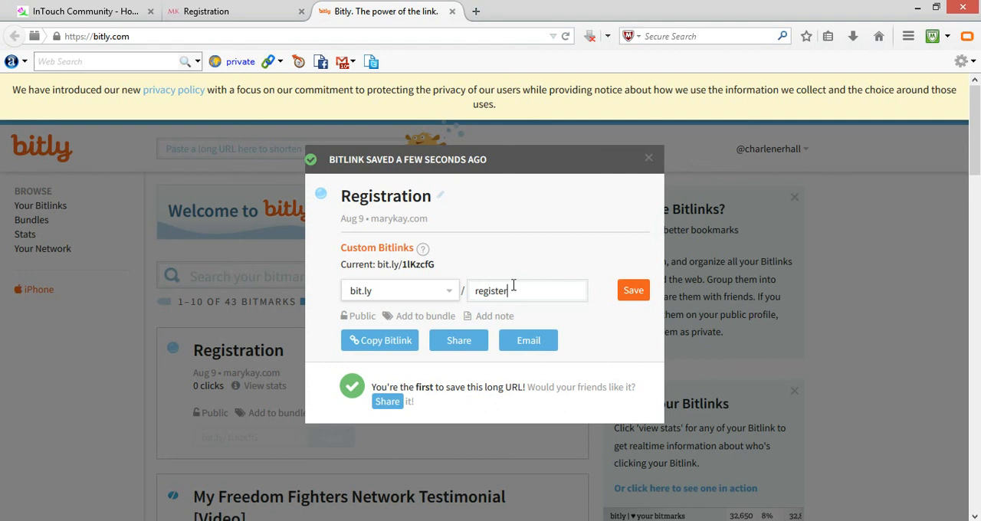
text(for)
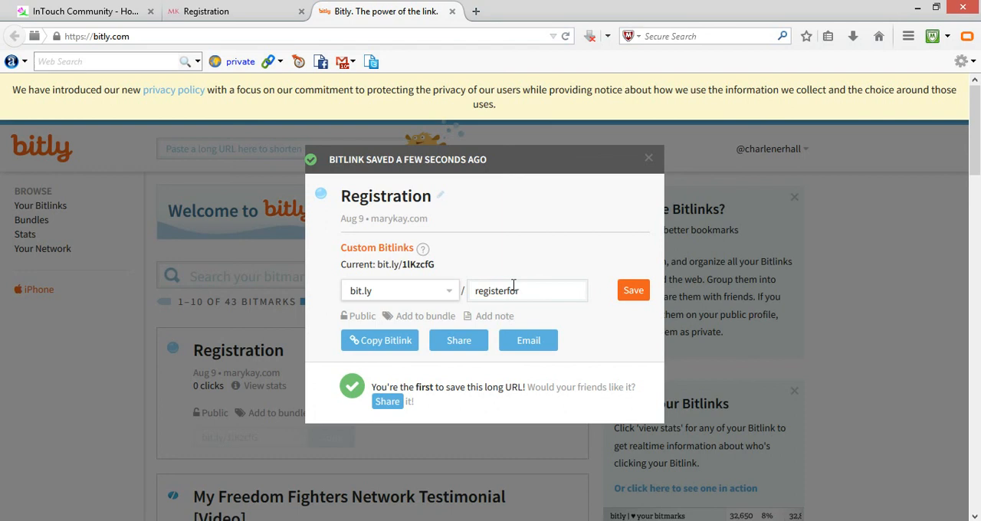
text(mnewsletter)
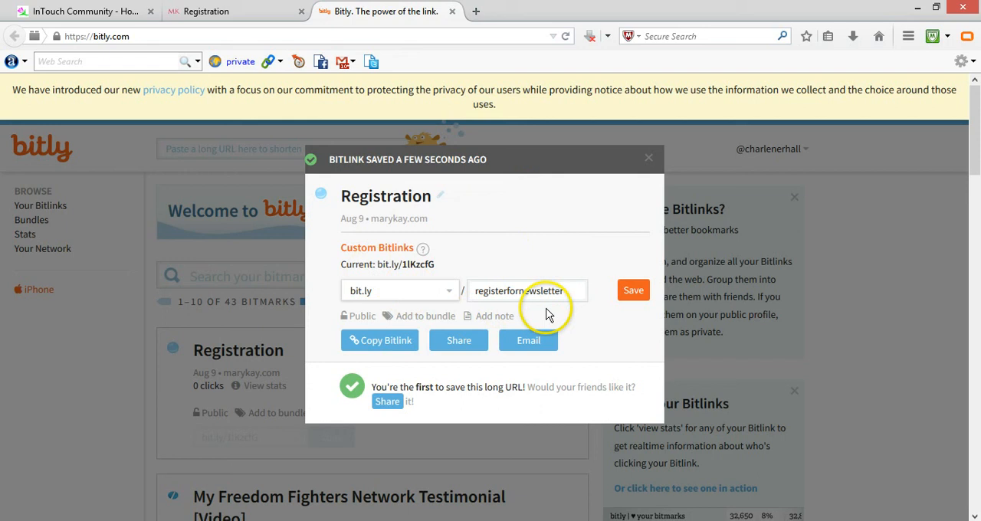
double_click(528, 292)
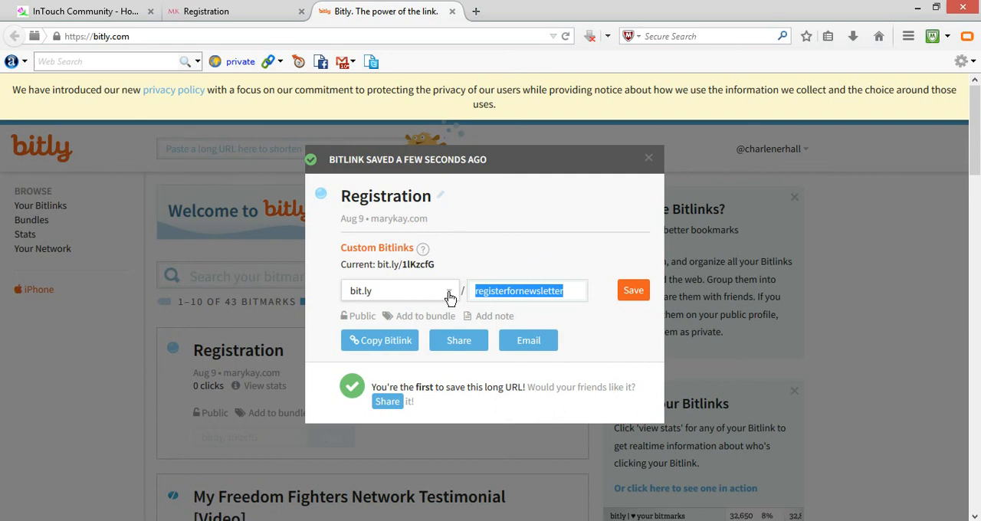
text(registernow)
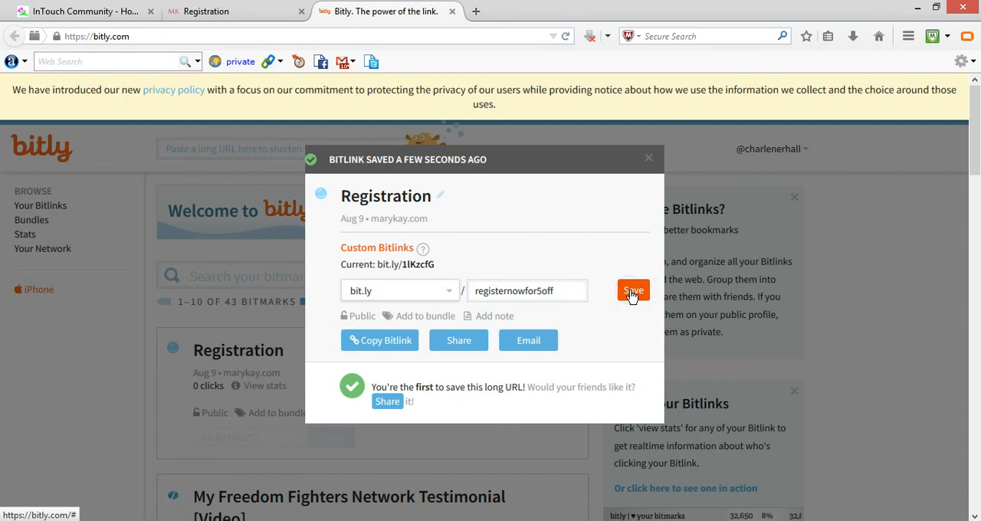
click(633, 292)
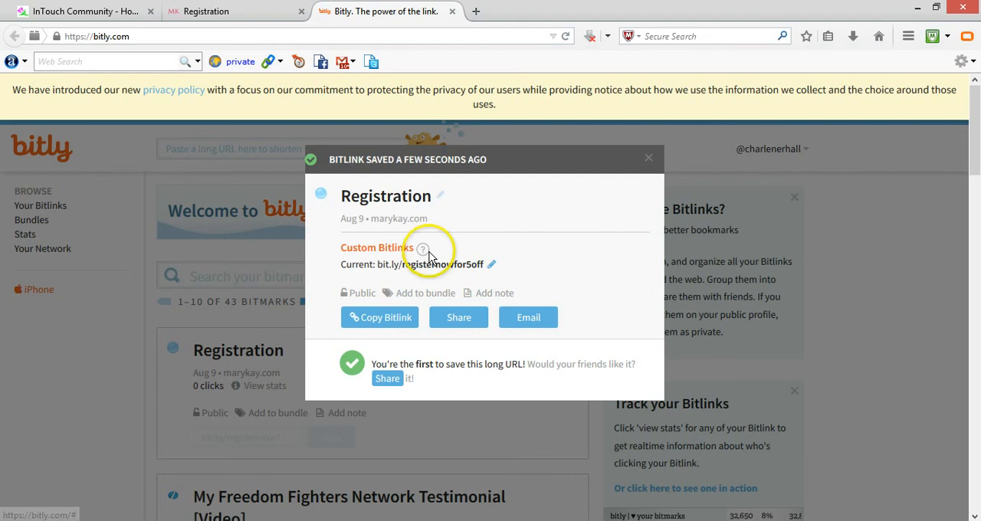
Return to the MyMK Registration page and review the lower part of its sign-up form
click(647, 158)
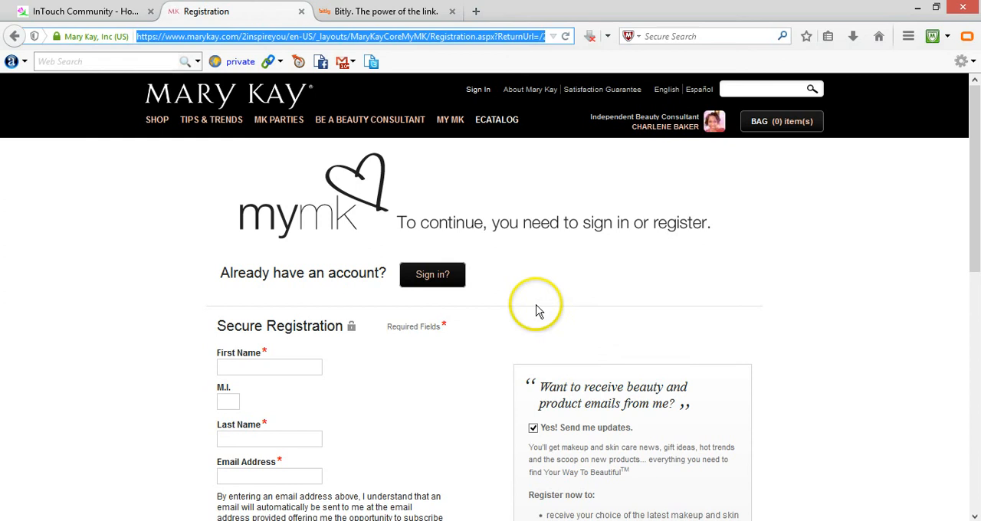
scroll(down, 3)
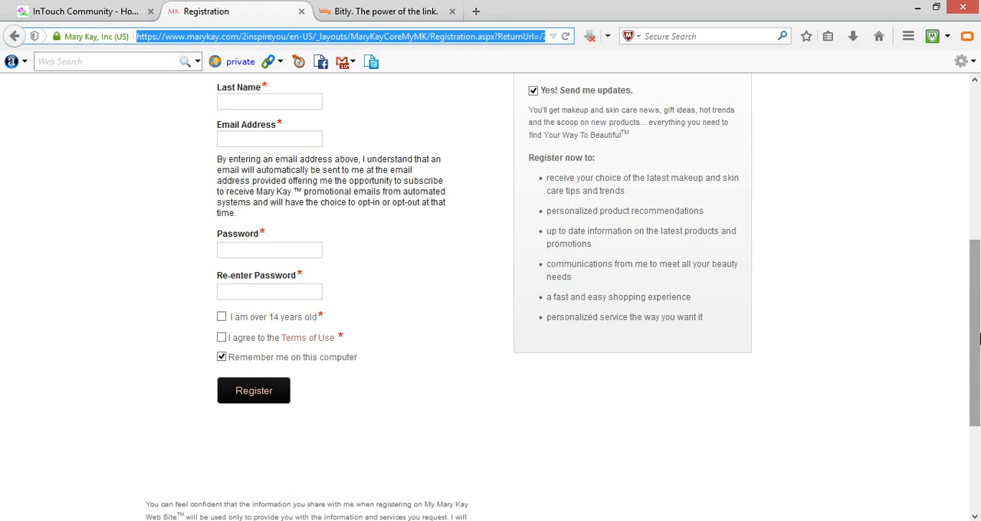